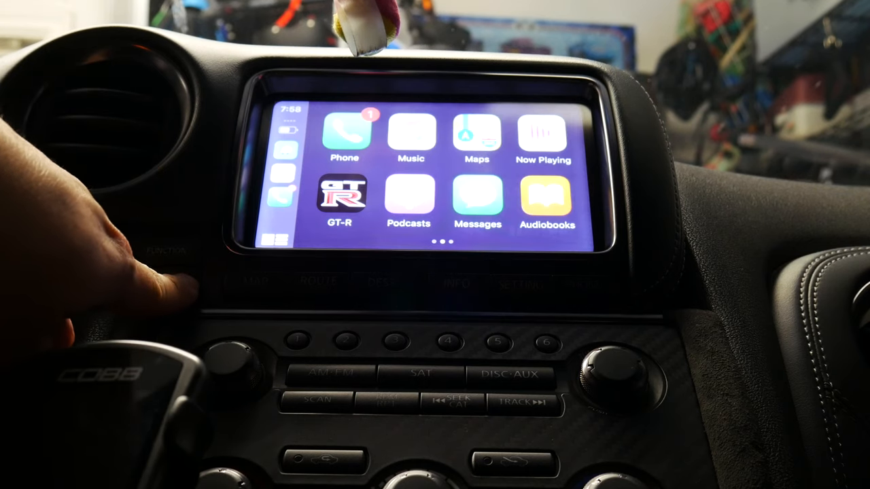
click(341, 197)
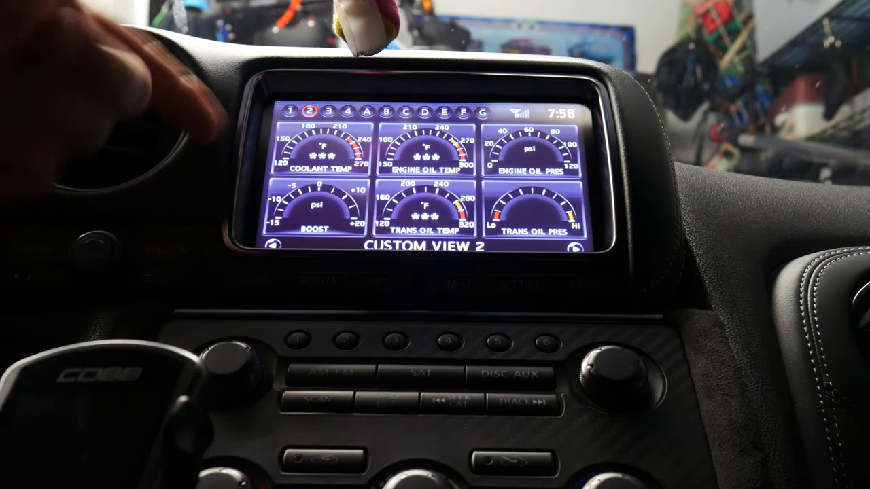